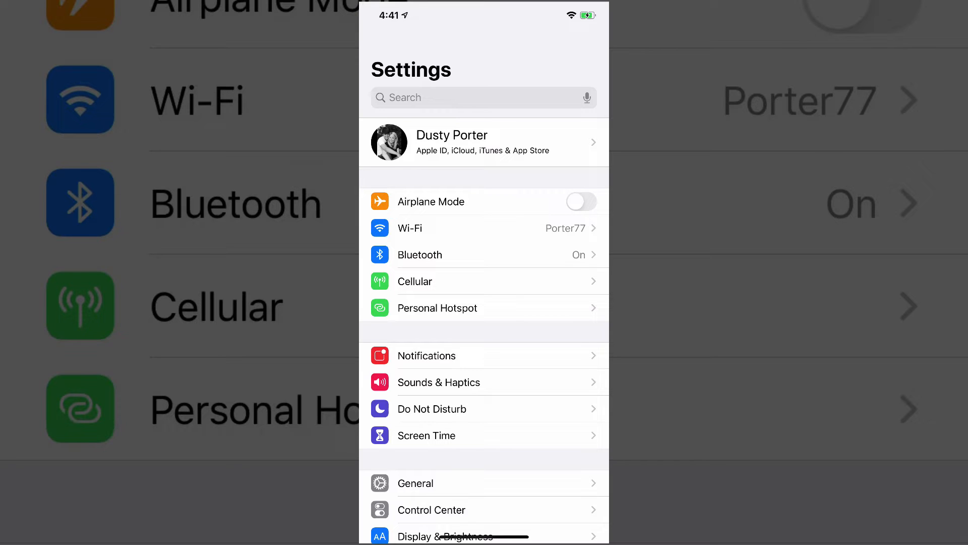
# Step: Open the iCloud page from the Apple ID profile to view storage use
pyautogui.click(483, 142)
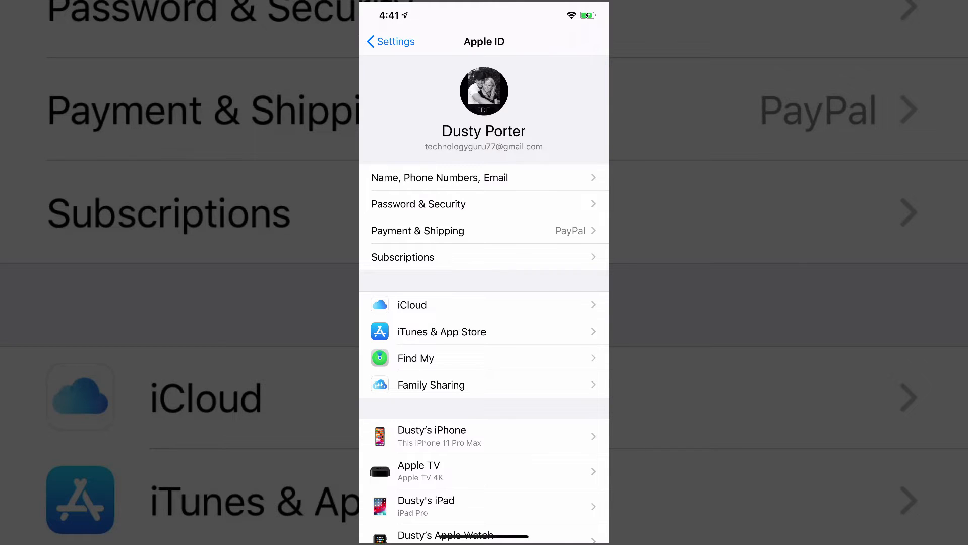
pyautogui.click(412, 304)
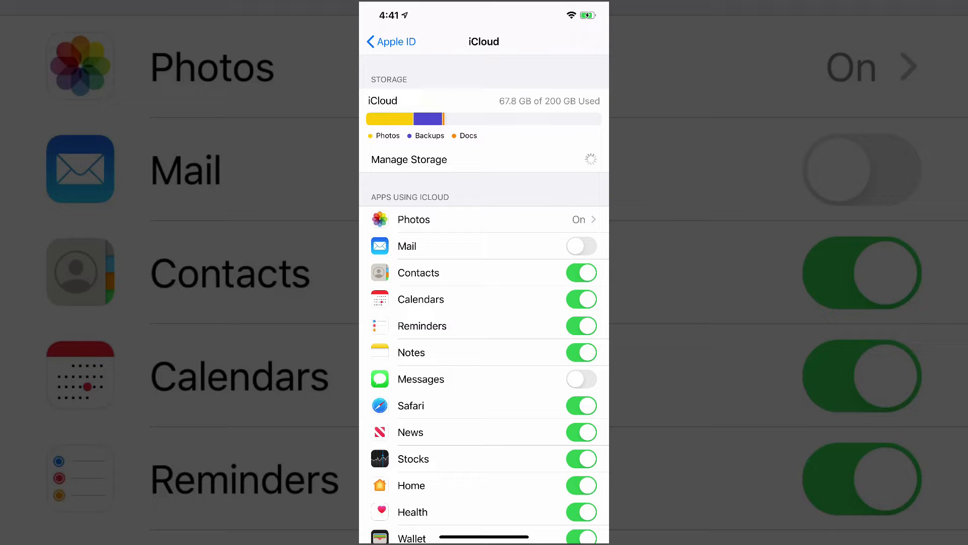
# Step: Open Manage Storage and browse the per-app list, including Photos 40.5 GB and Backups 24.7 GB
pyautogui.click(409, 160)
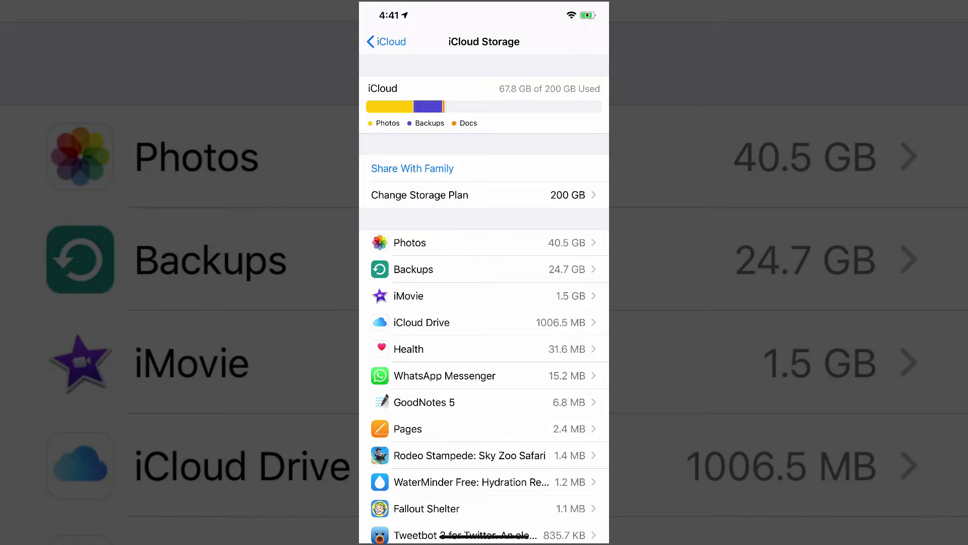
pyautogui.scroll(-3)
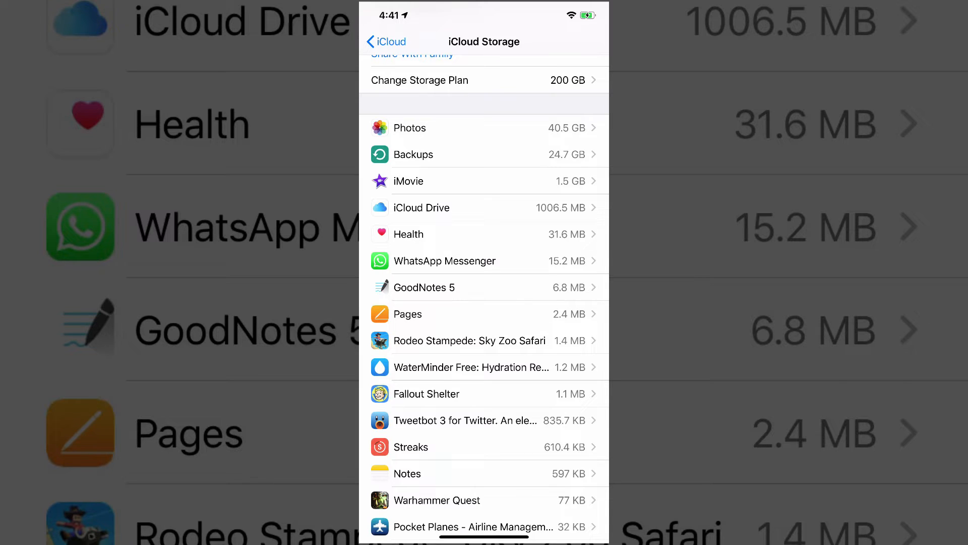
pyautogui.scroll(-3)
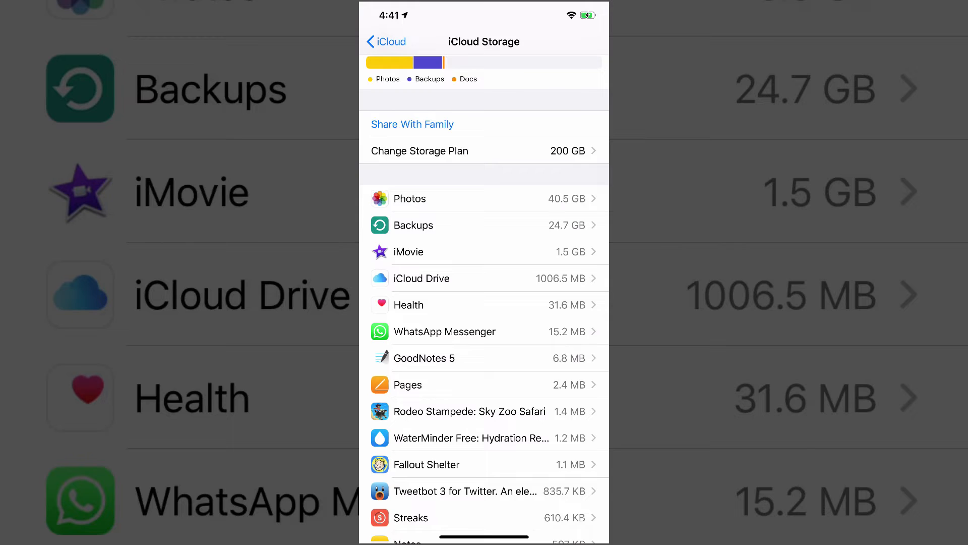
# Step: In Photos options, cancel disabling iCloud Photos and switch on Upload to My Photo Stream
pyautogui.click(385, 41)
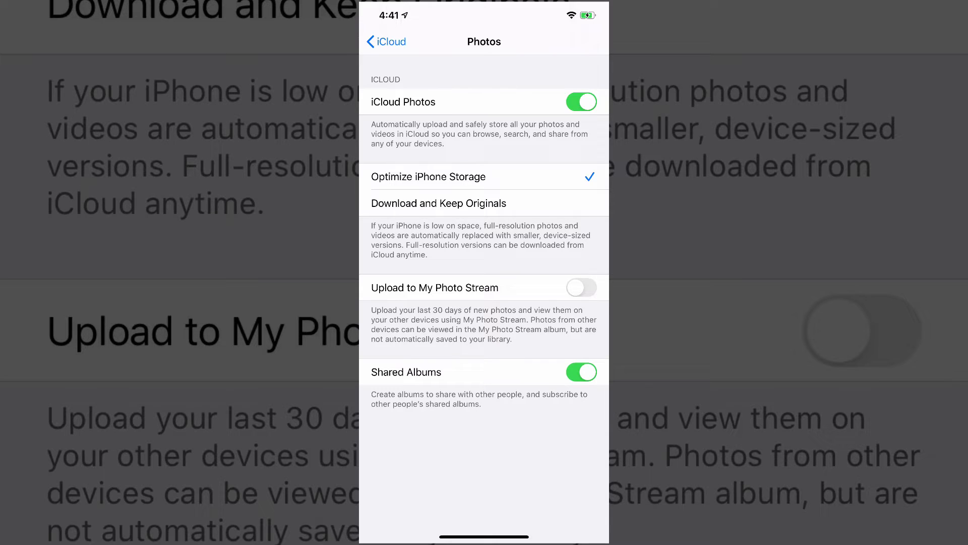
pyautogui.click(580, 101)
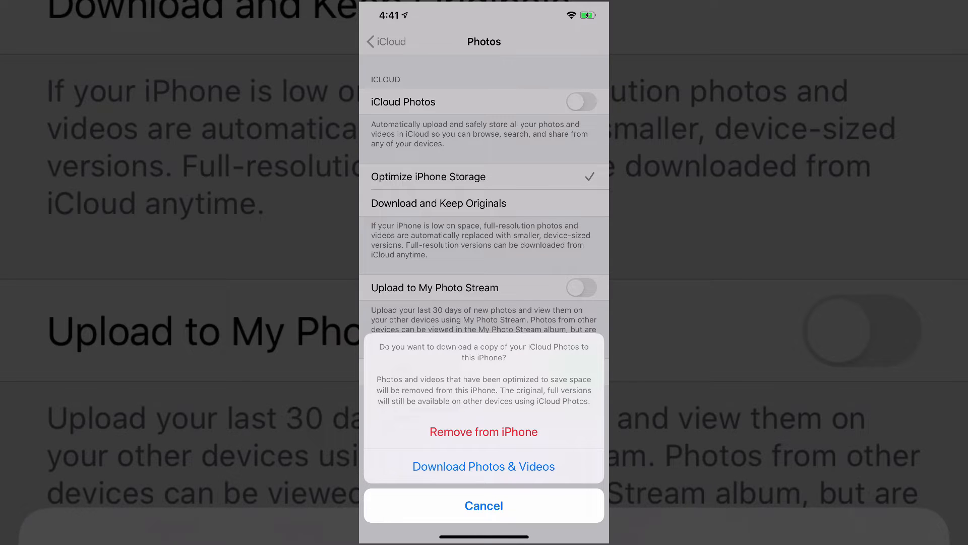
pyautogui.click(483, 505)
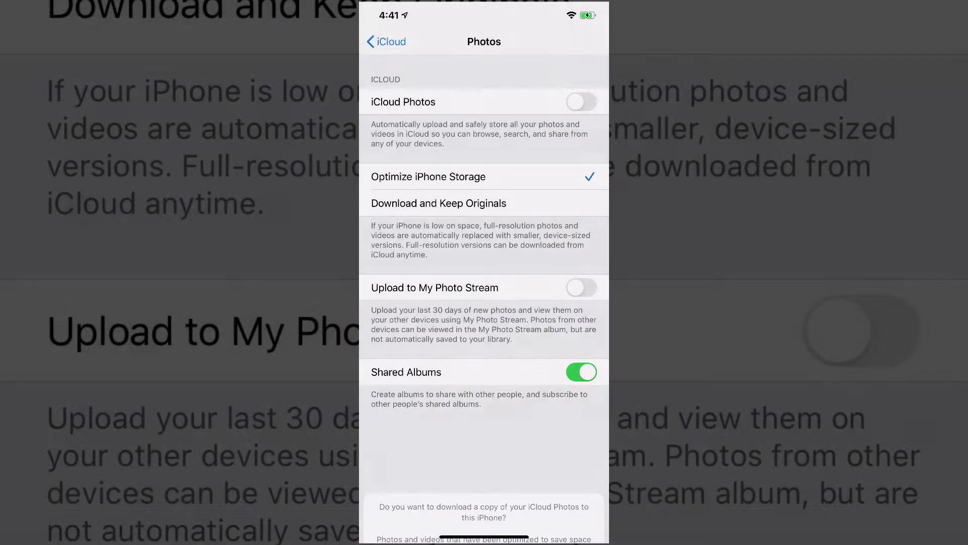
pyautogui.click(579, 101)
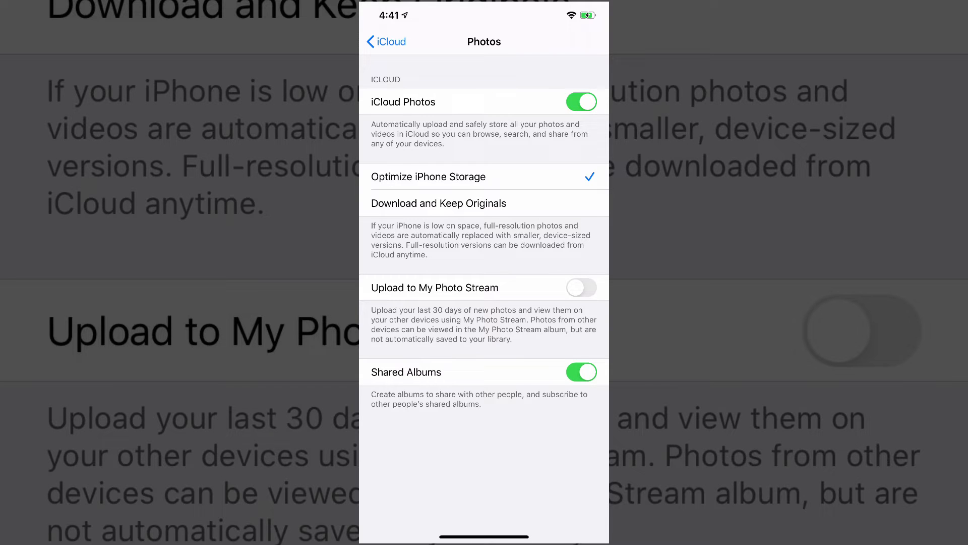
pyautogui.click(580, 287)
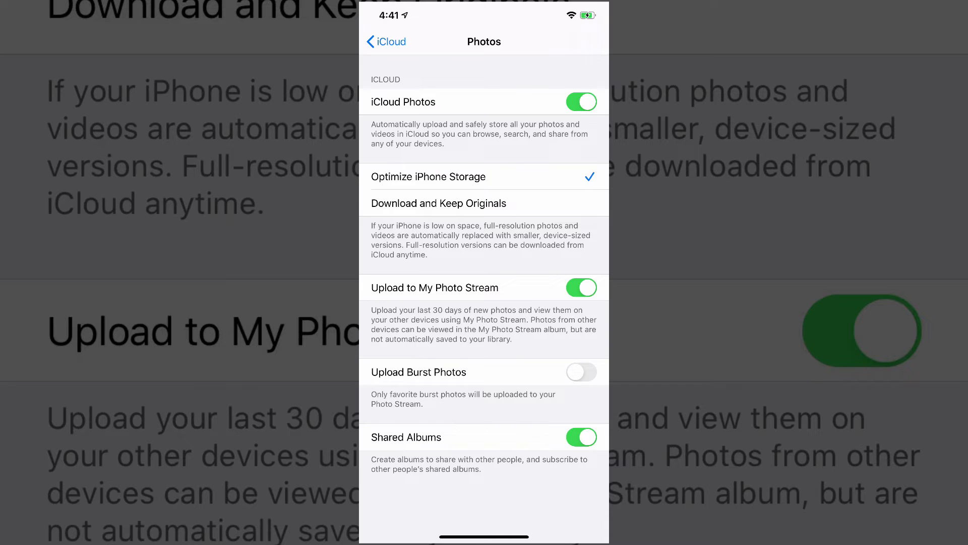
# Step: Go back to iCloud settings and open iCloud storage management
pyautogui.click(386, 42)
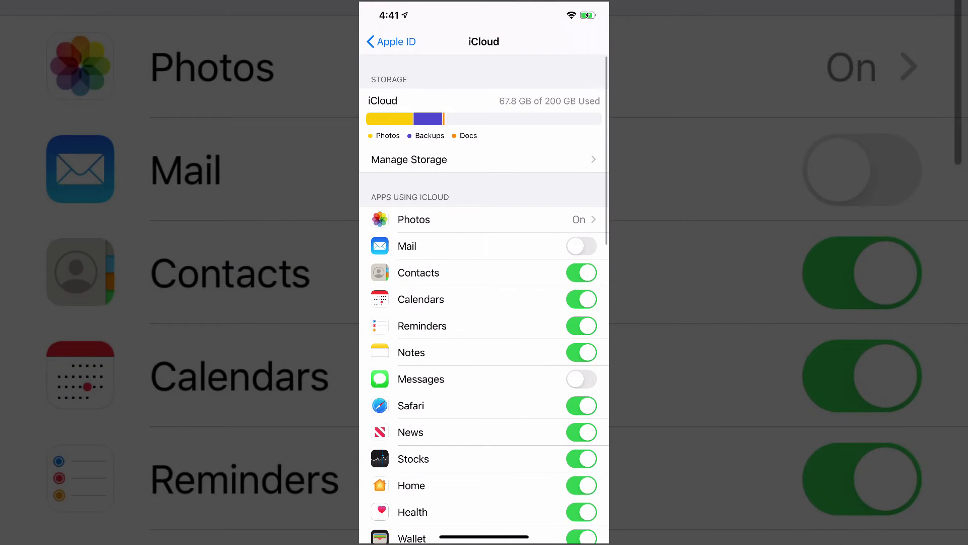
pyautogui.scroll(-3)
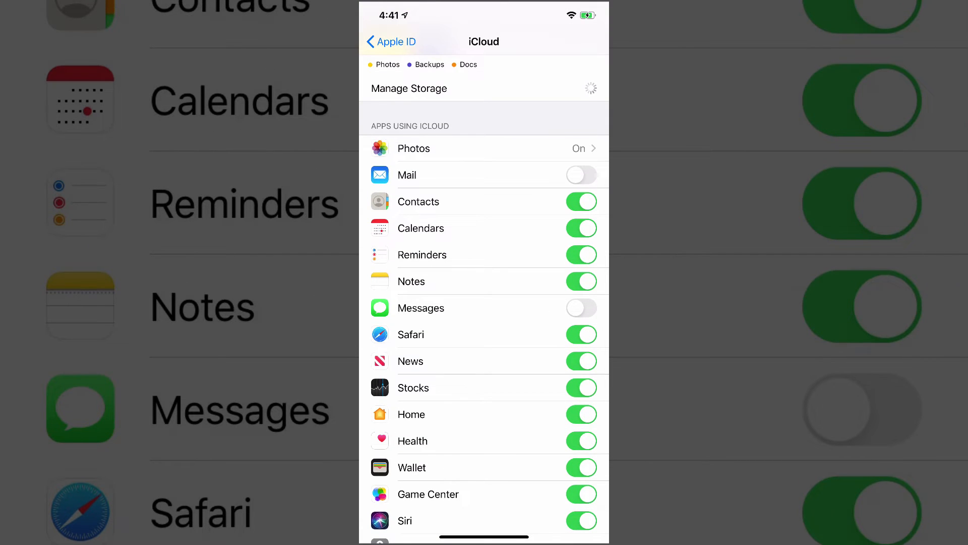
pyautogui.click(409, 88)
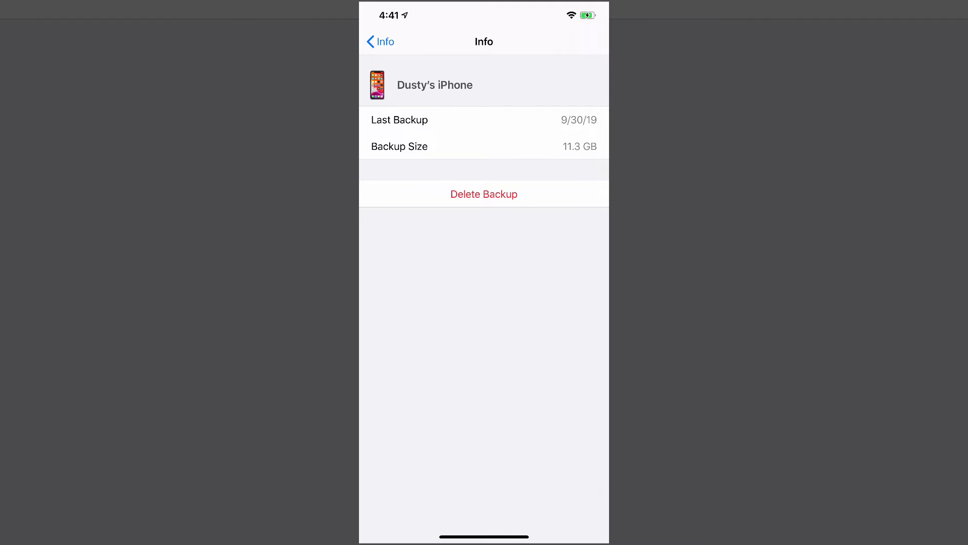
# Step: Delete the old 11.3 GB iPhone backup and the iPod touch backup
pyautogui.click(484, 193)
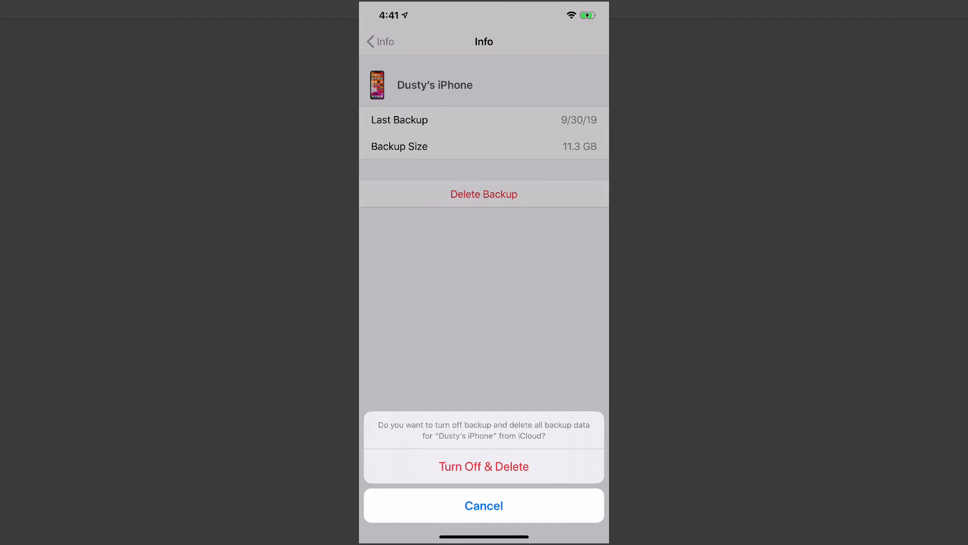
pyautogui.click(484, 466)
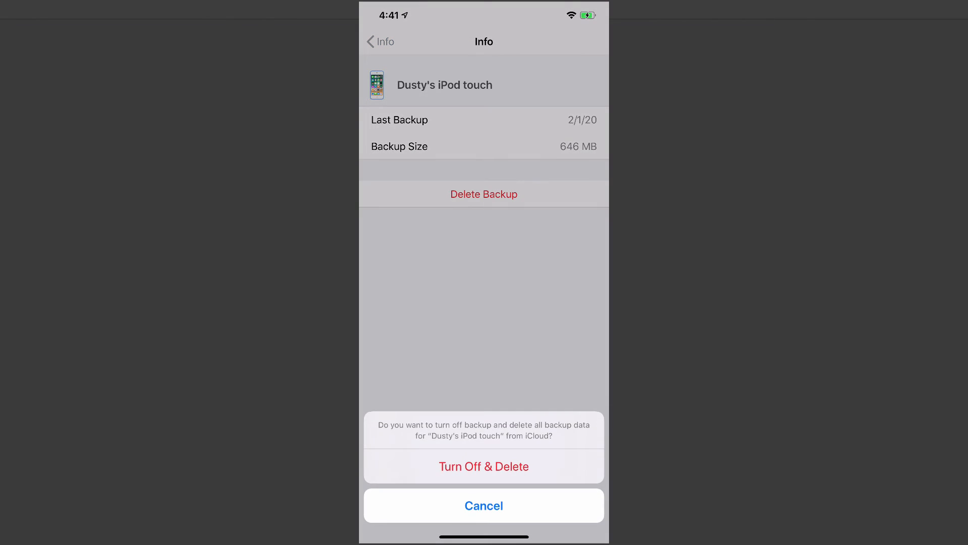
pyautogui.click(484, 466)
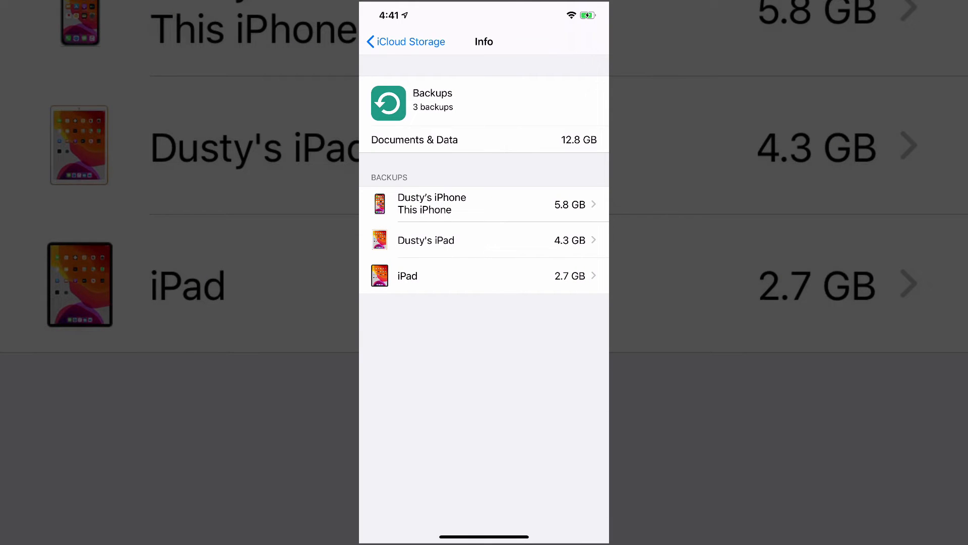
# Step: Return to iCloud settings and turn off Reminders, deleting them from the iPhone
pyautogui.click(405, 41)
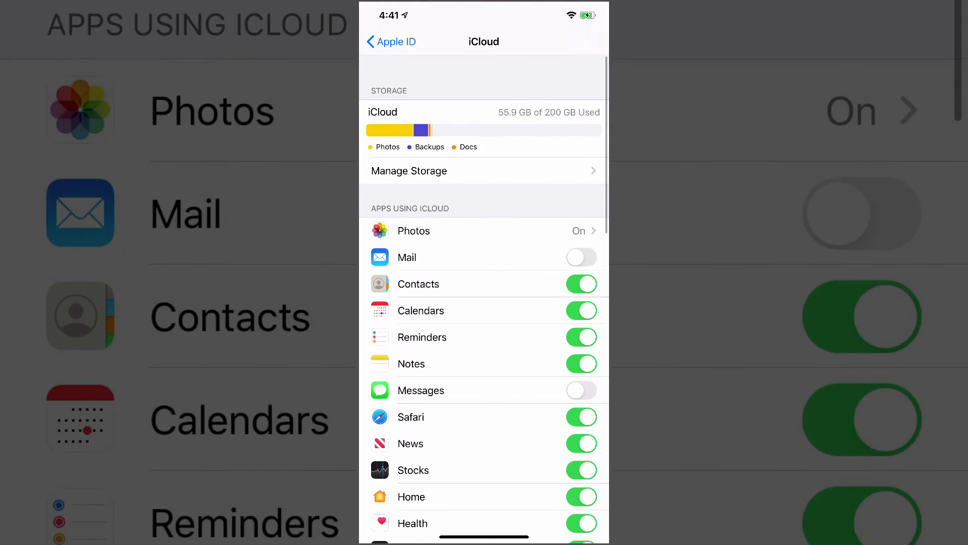
pyautogui.scroll(3)
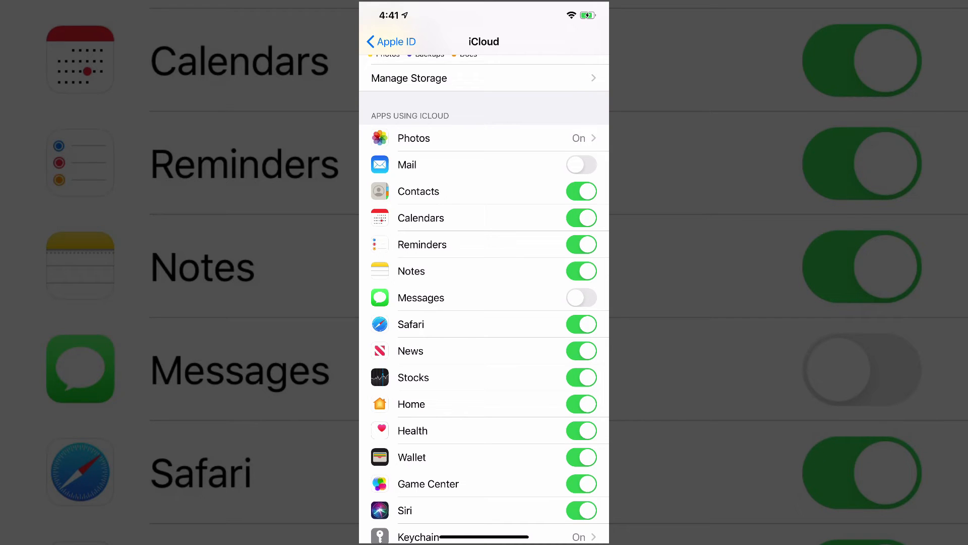
pyautogui.scroll(3)
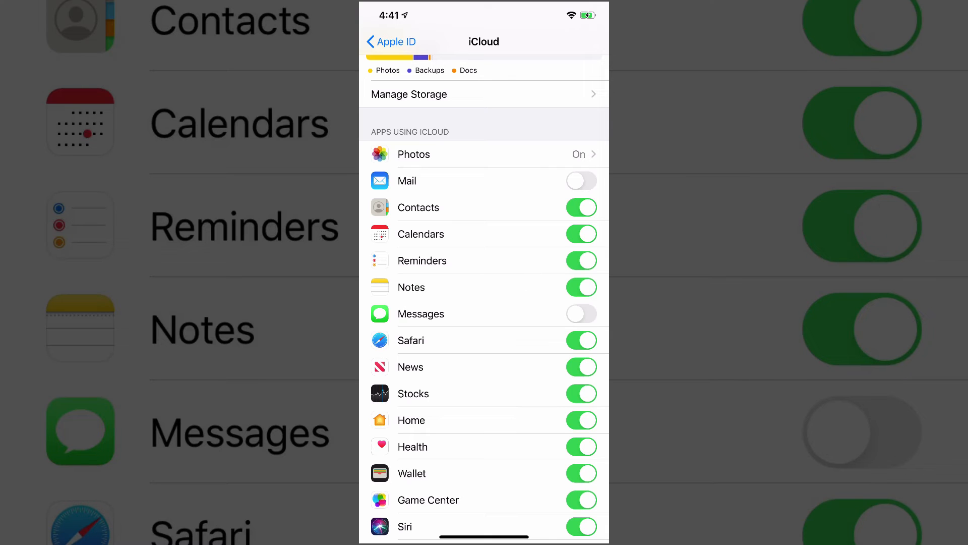
pyautogui.click(581, 260)
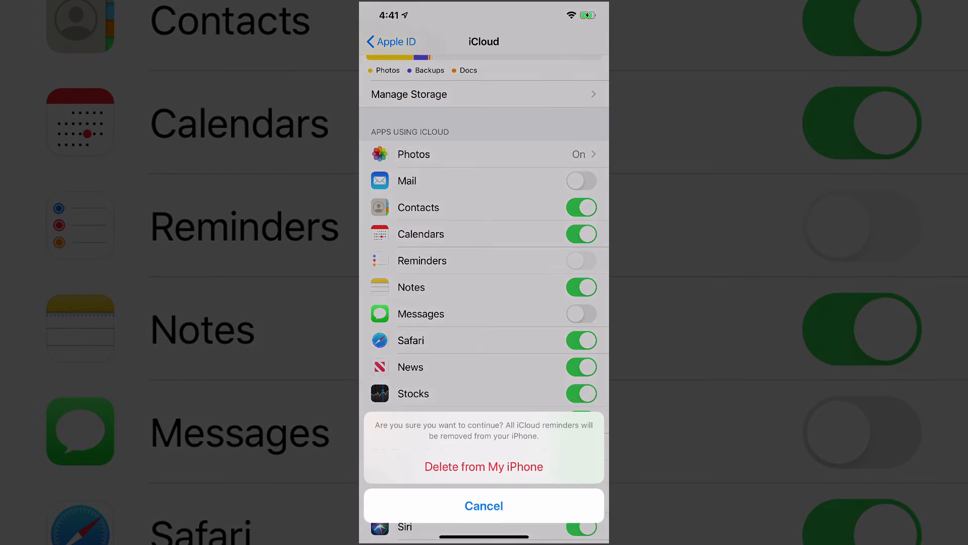
pyautogui.click(483, 505)
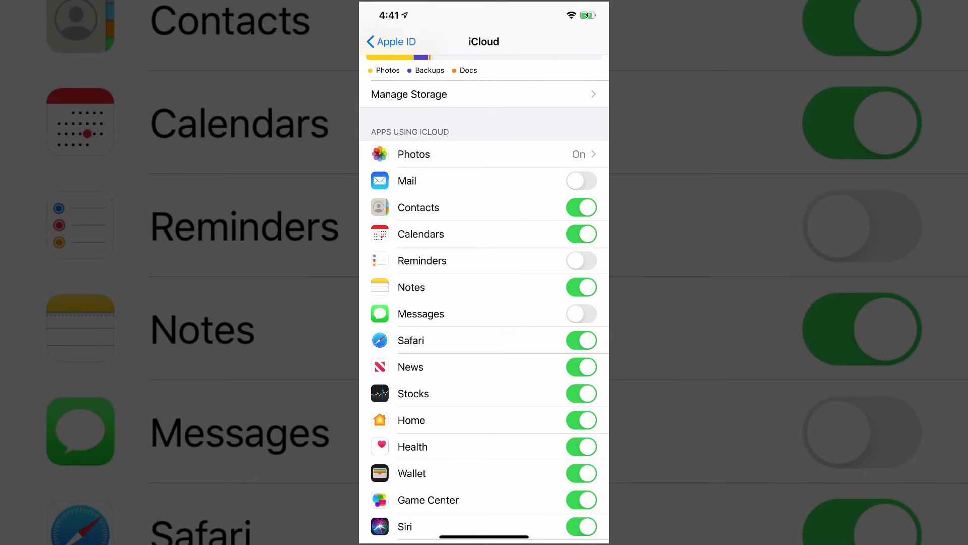
# Step: Turn off iCloud syncing for Notes, News and Stocks
pyautogui.click(581, 286)
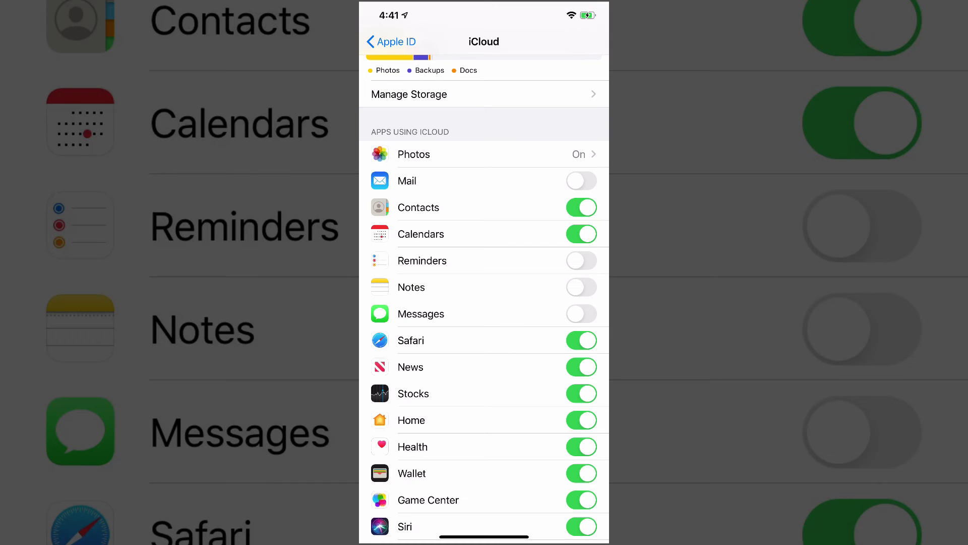
pyautogui.click(581, 366)
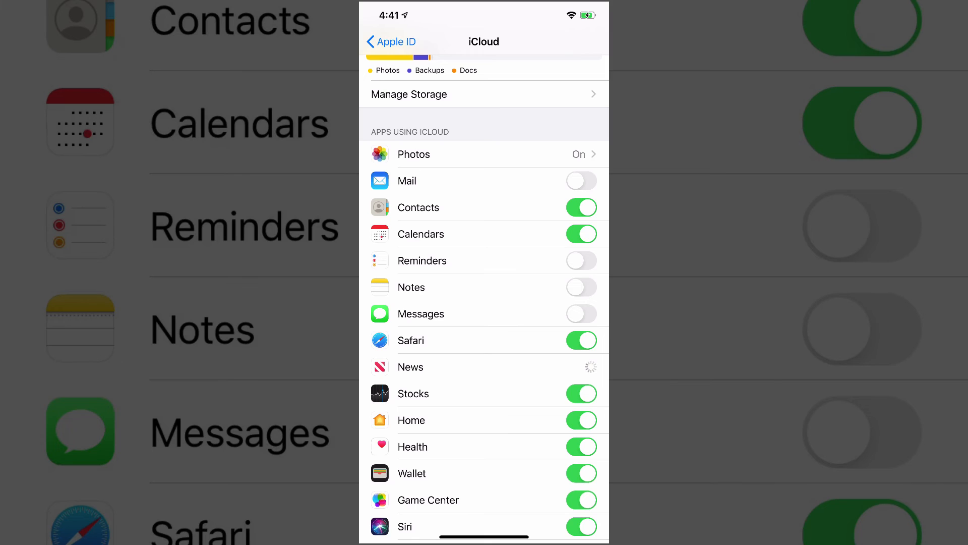
pyautogui.click(581, 393)
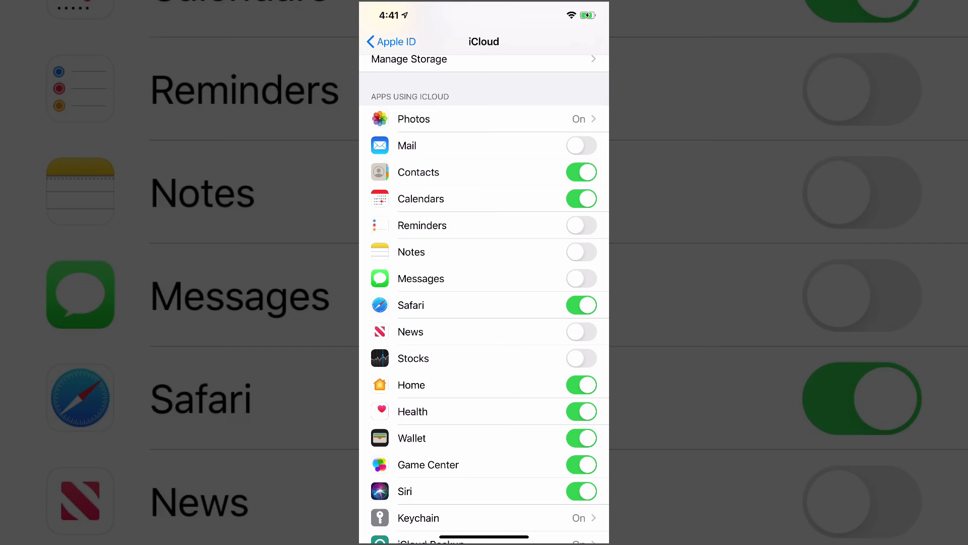
pyautogui.scroll(-3)
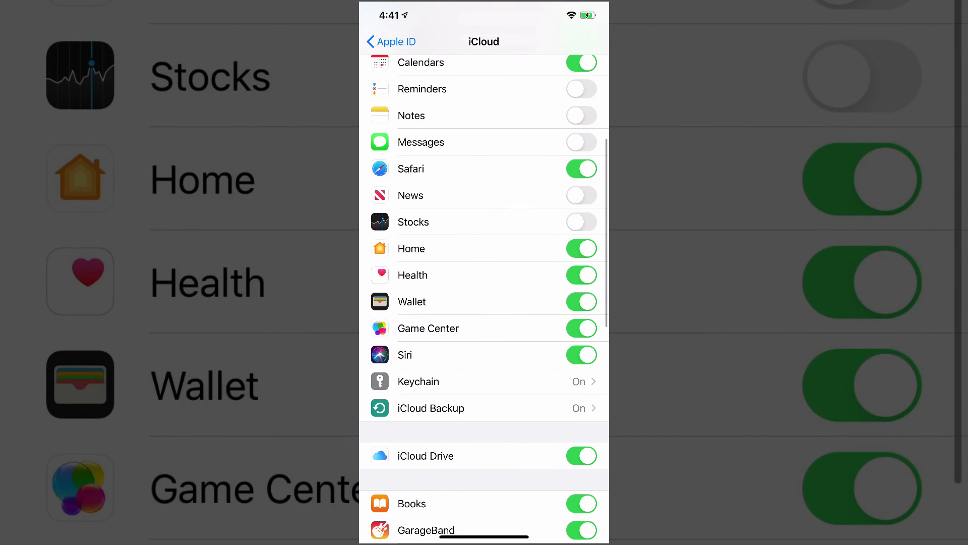
pyautogui.scroll(3)
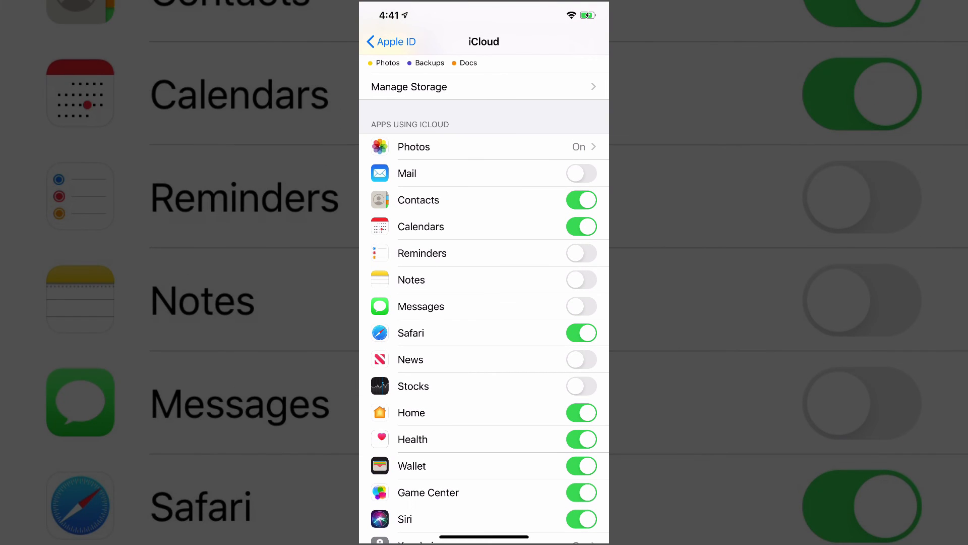
pyautogui.scroll(-3)
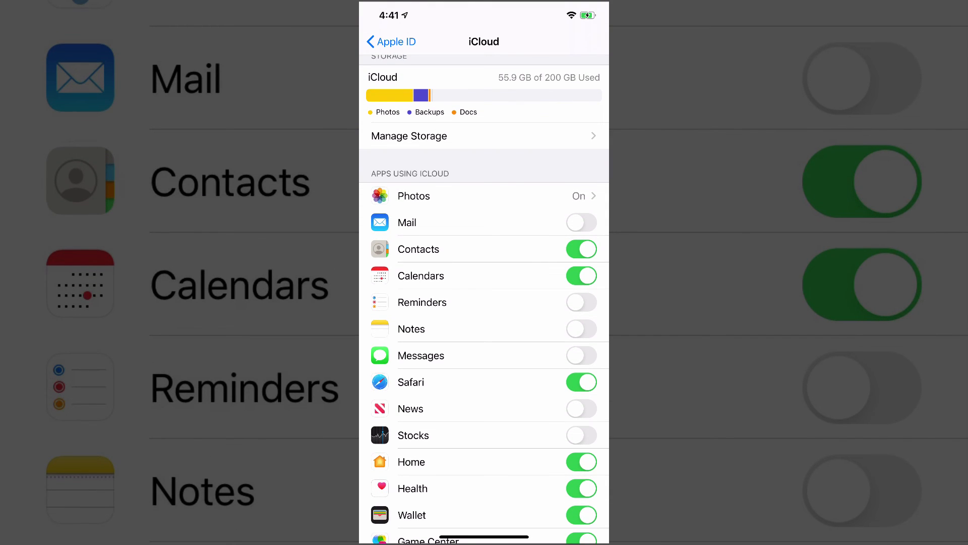
pyautogui.scroll(-3)
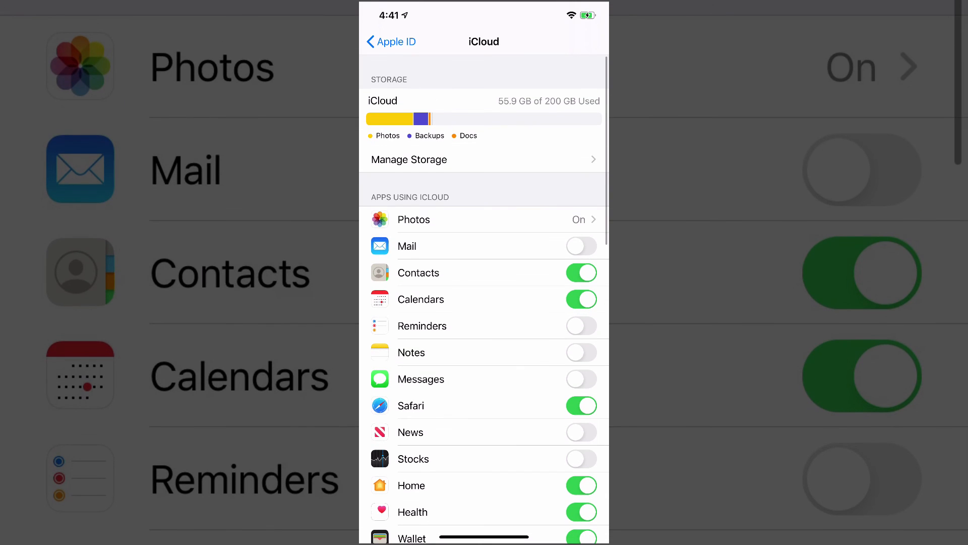